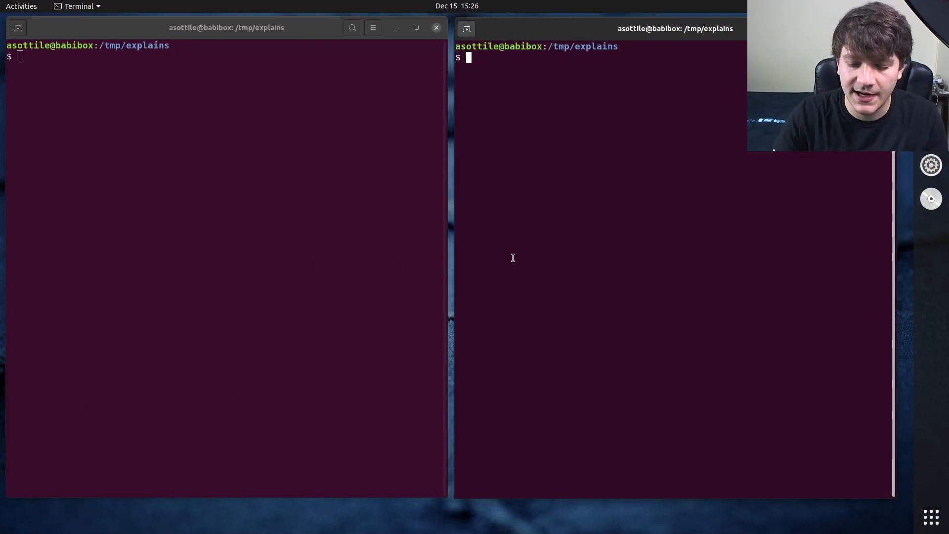
type("python3")
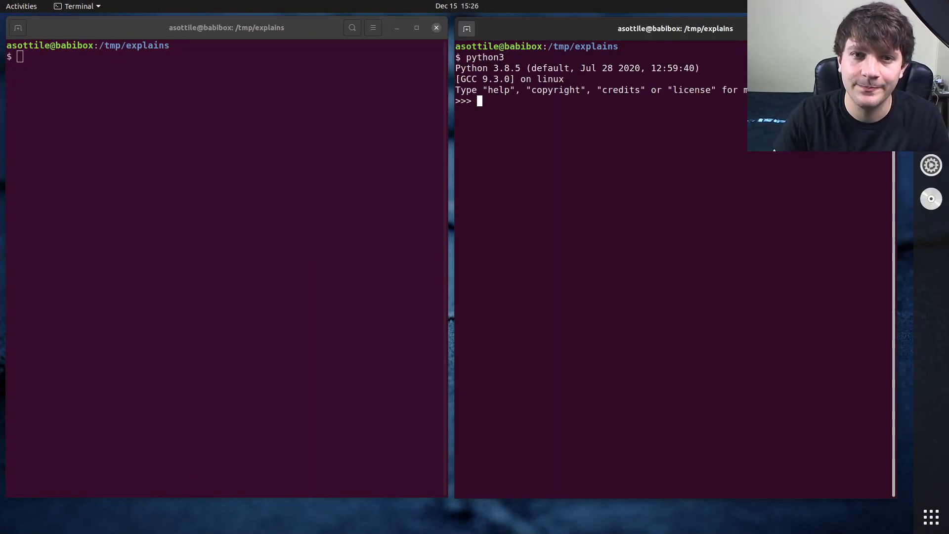
type("x = 100,000")
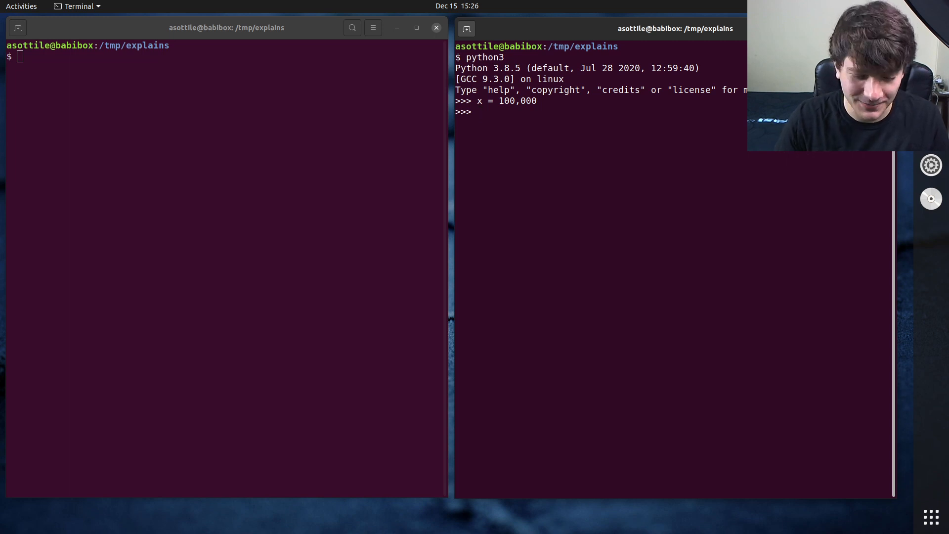
type("x")
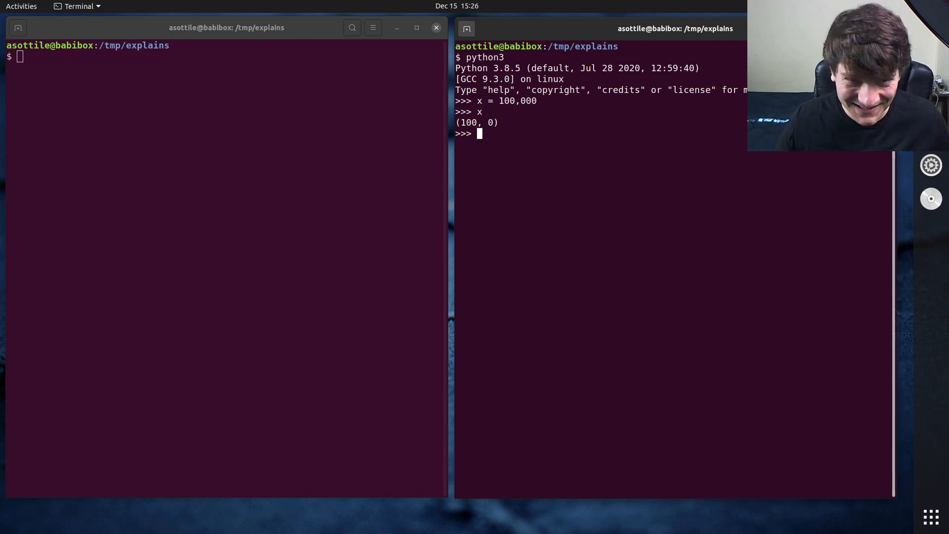
mouse_move(499, 101)
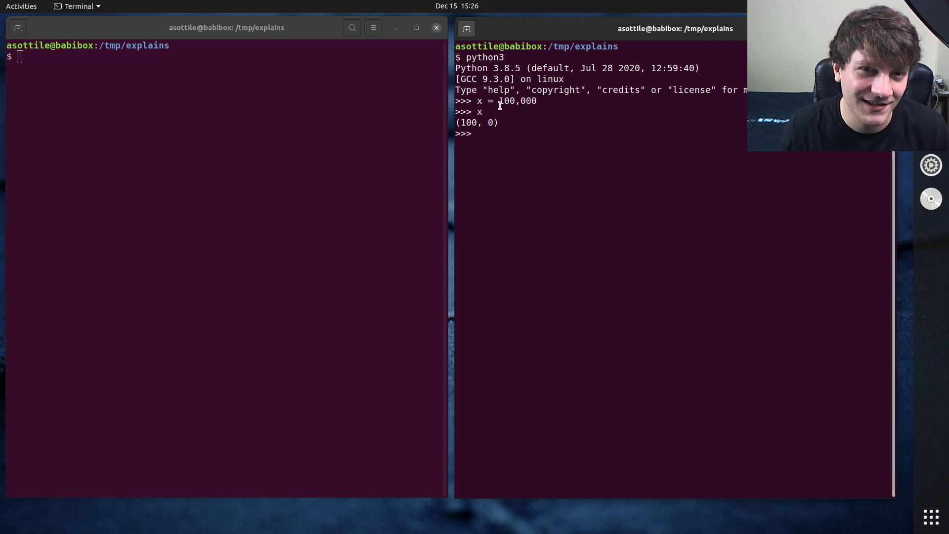
mouse_move(569, 114)
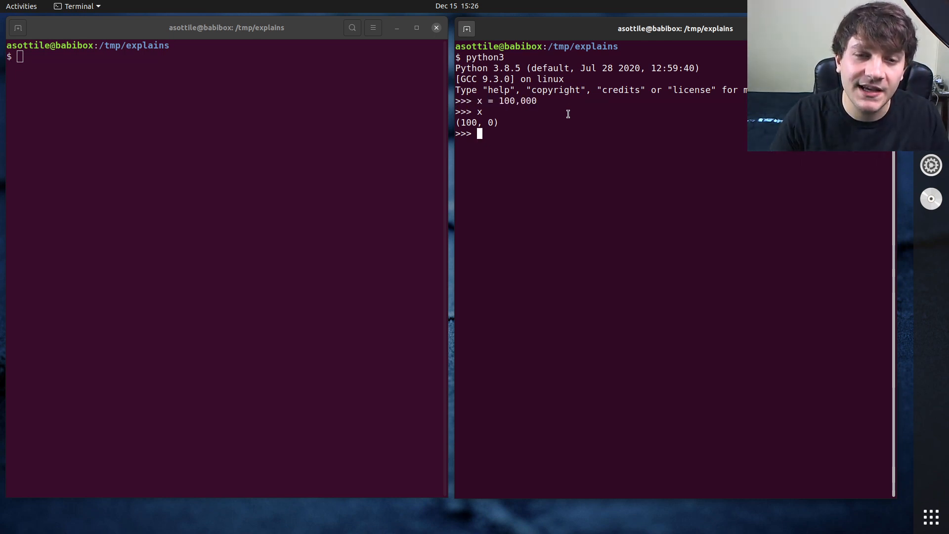
type("x =")
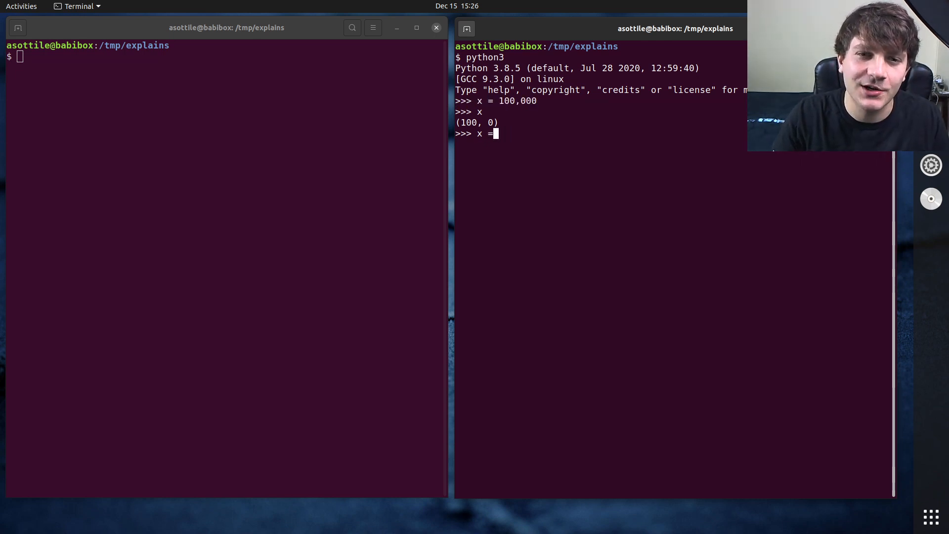
type("1")
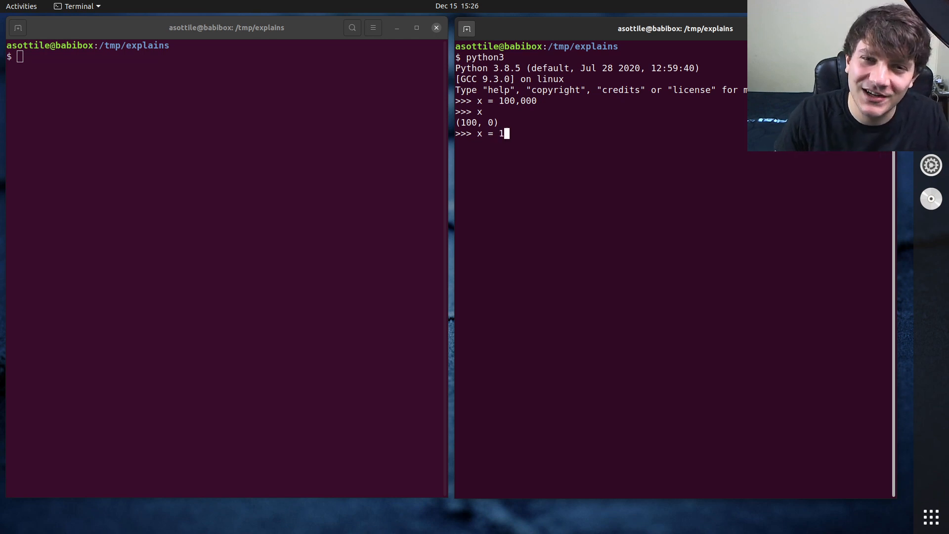
type("00_000")
type("x")
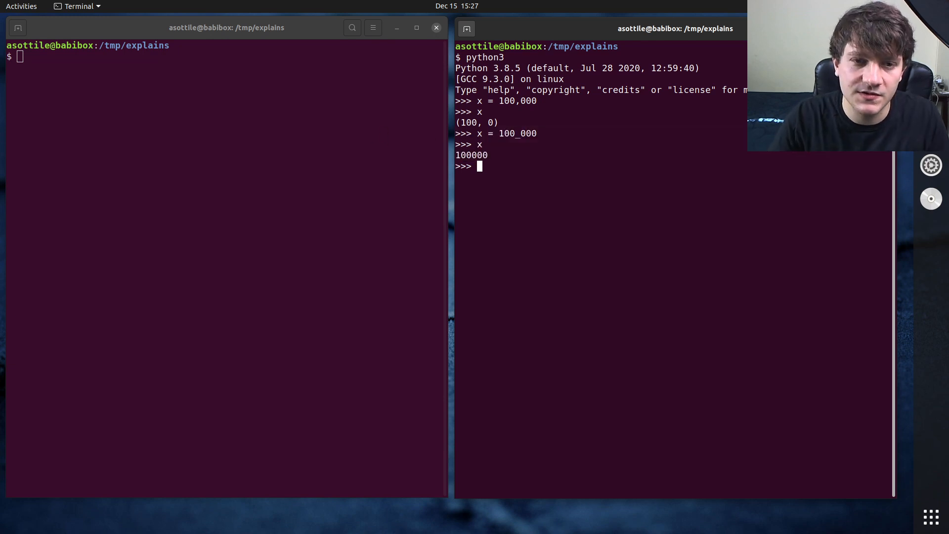
type("0b1101")
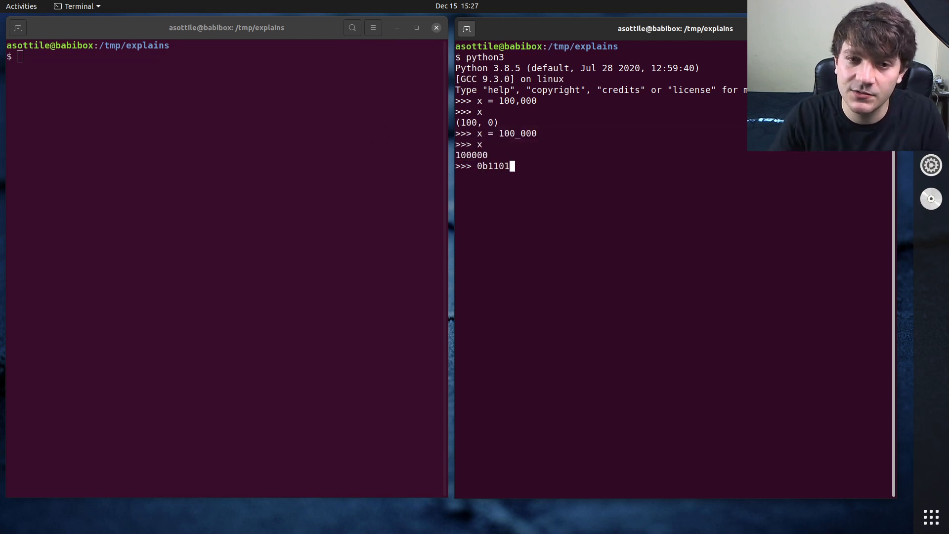
type("_111")
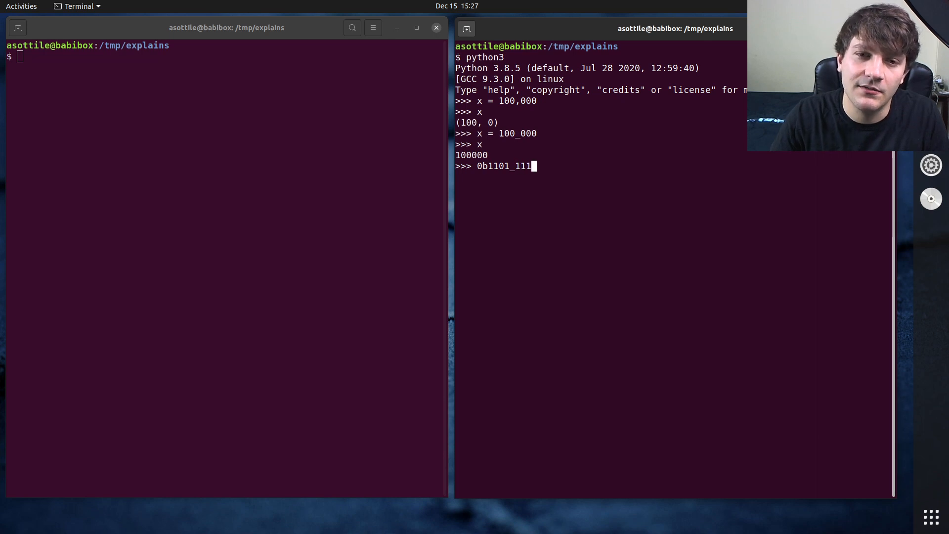
type("1")
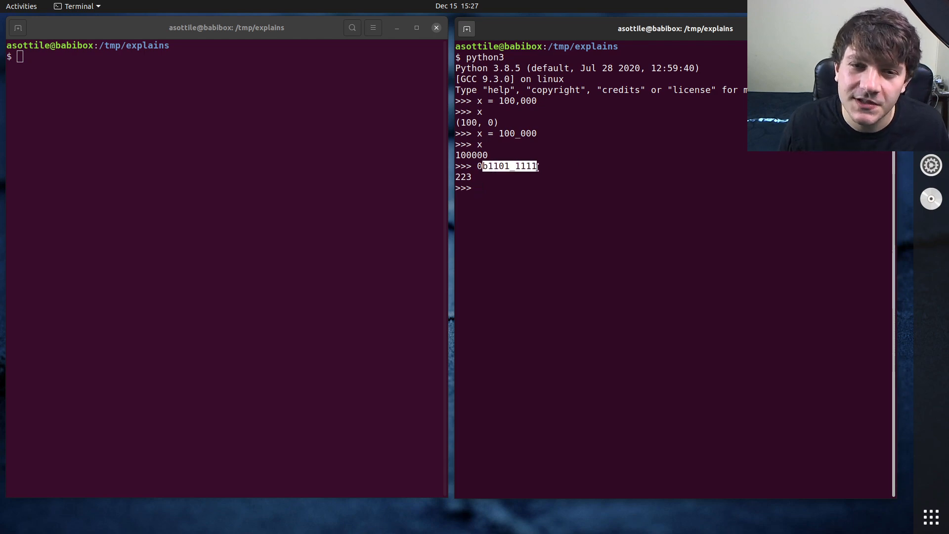
type("0x")
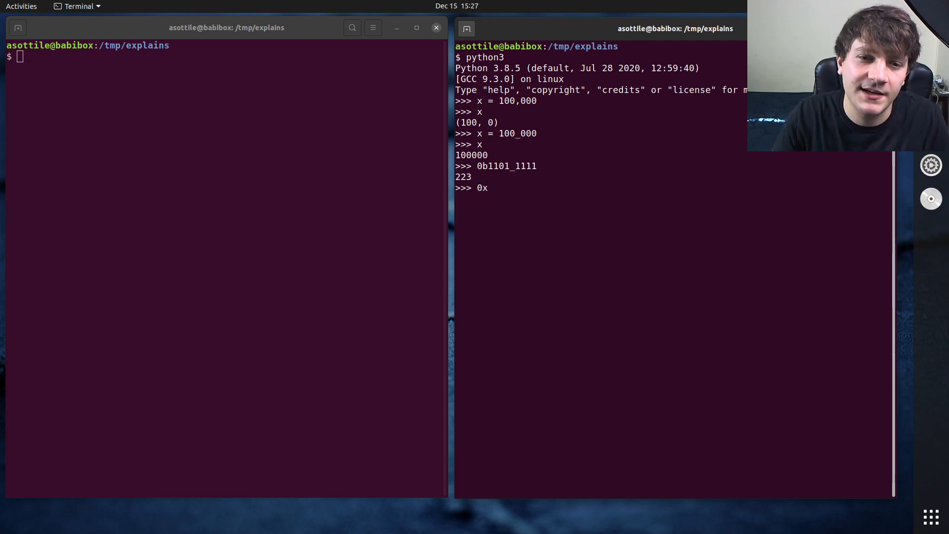
type("1e_")
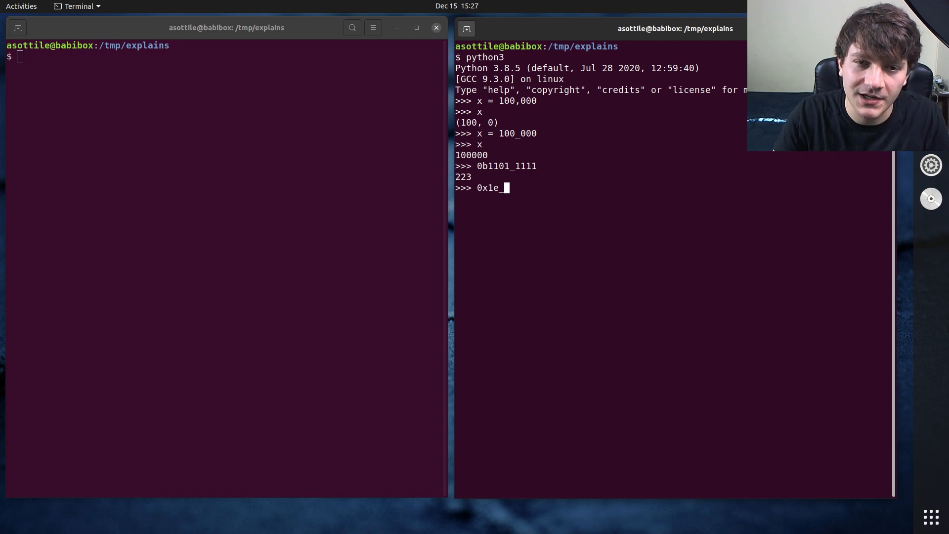
type("77_d3")
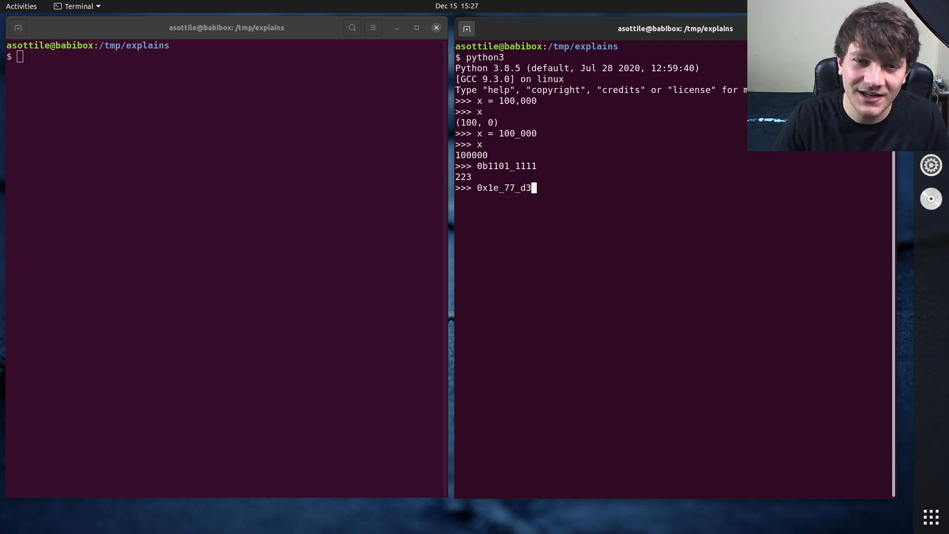